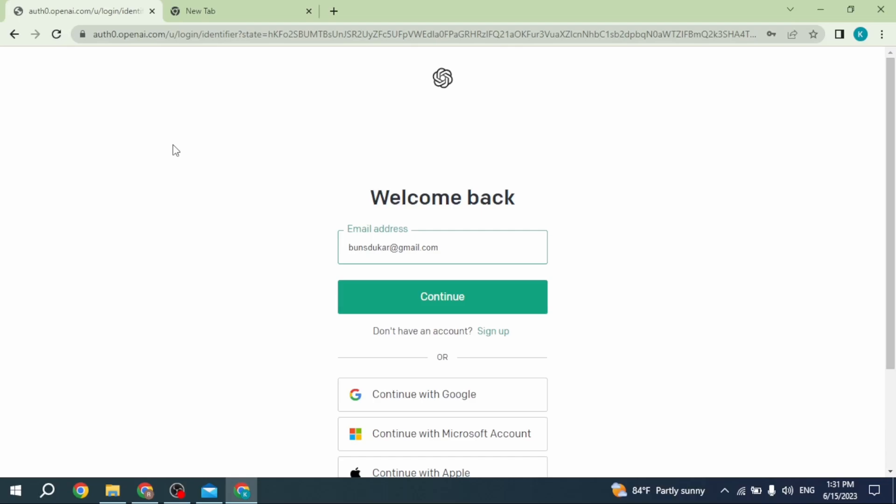
# Load help.openai.com and view the two past Billing conversations in the support chat.
pyautogui.click(349, 247)
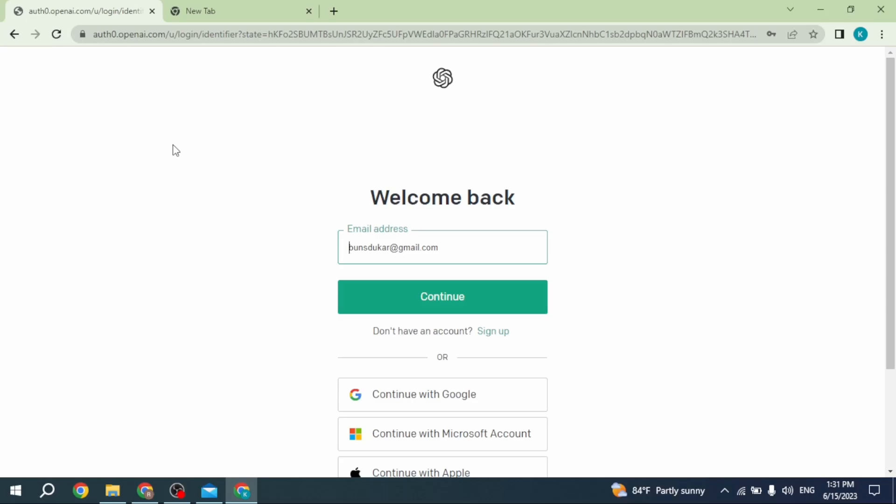
pyautogui.write('help.openai.com')
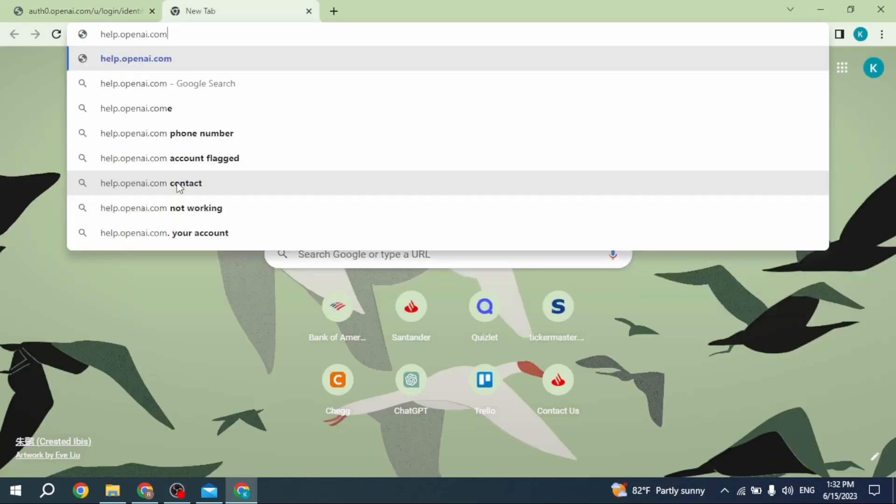
pyautogui.moveTo(392, 28)
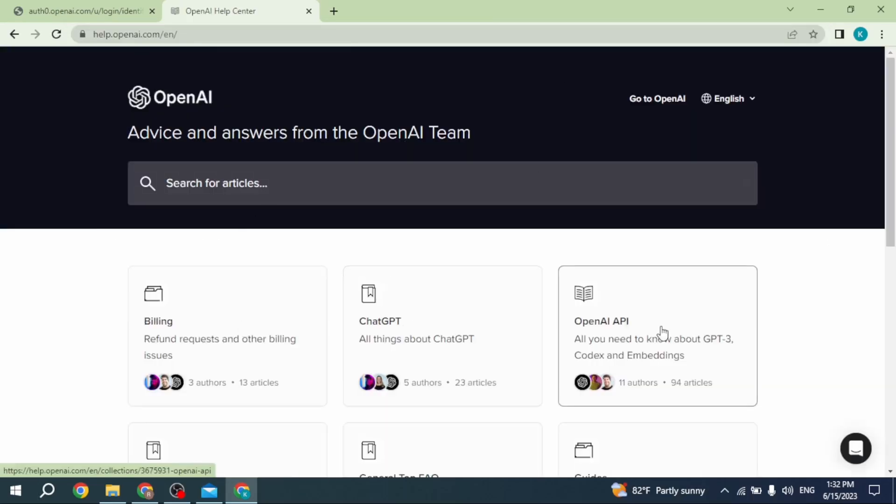
pyautogui.moveTo(809, 453)
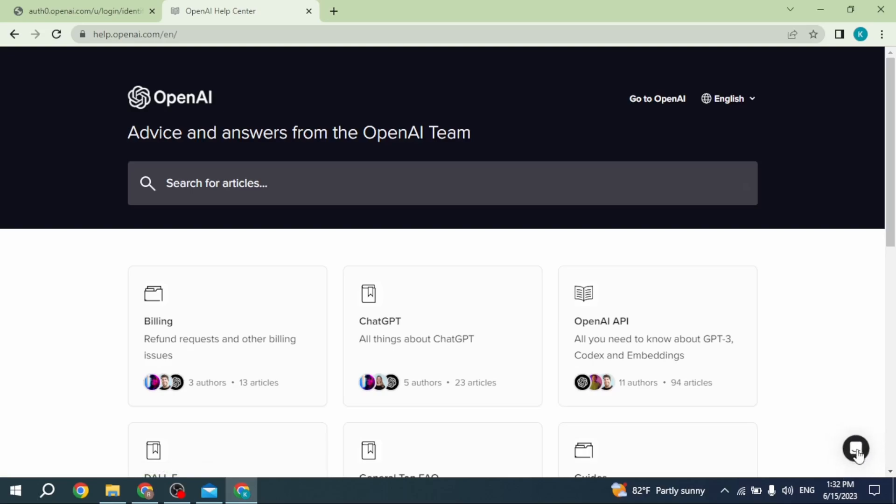
pyautogui.click(854, 448)
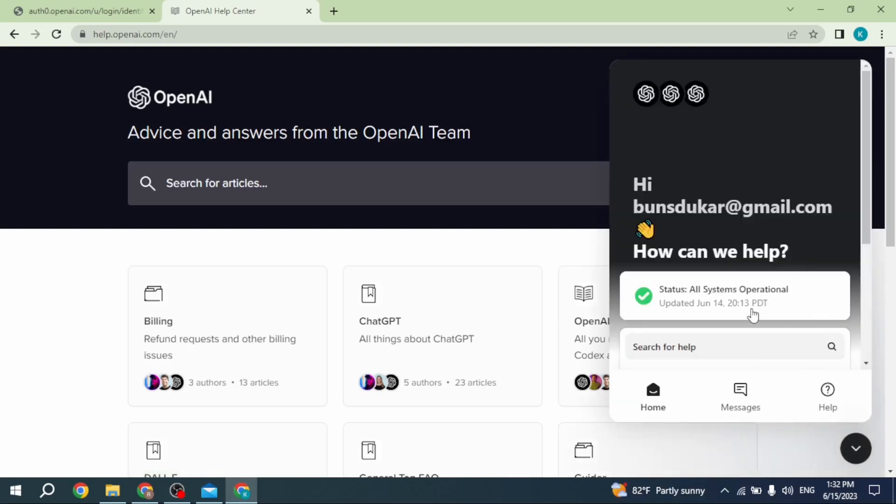
pyautogui.click(740, 397)
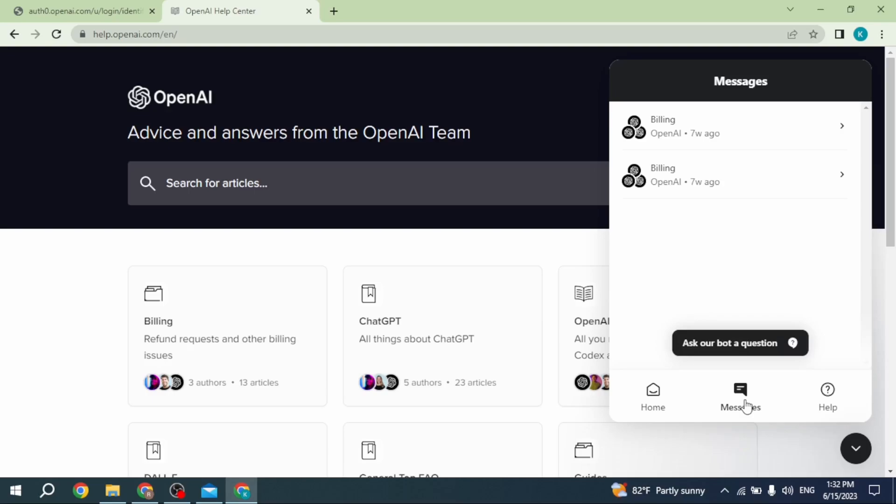
pyautogui.moveTo(737, 351)
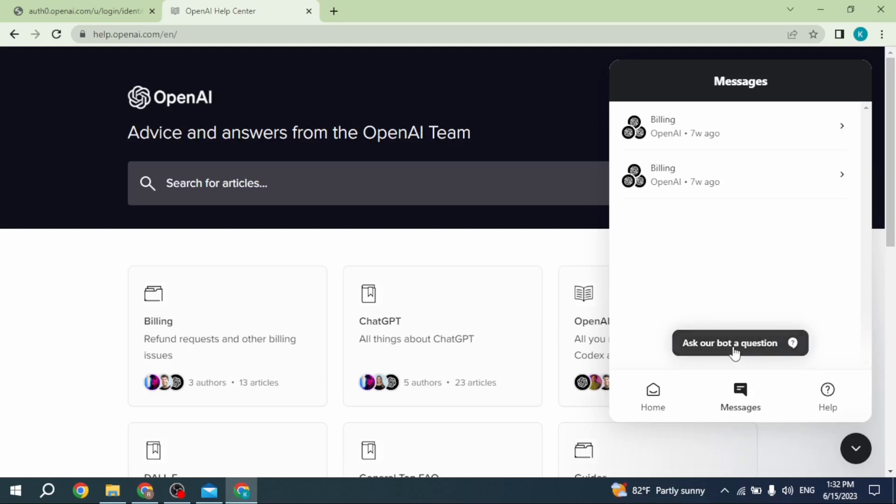
# Ask the Fin bot a new question on ChatGPT and view its FAQ links and follow-up topics.
pyautogui.click(728, 343)
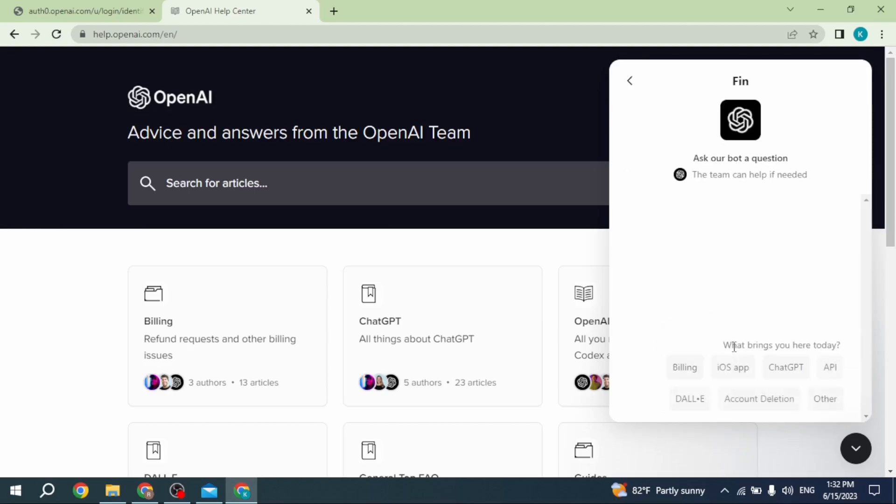
pyautogui.moveTo(721, 378)
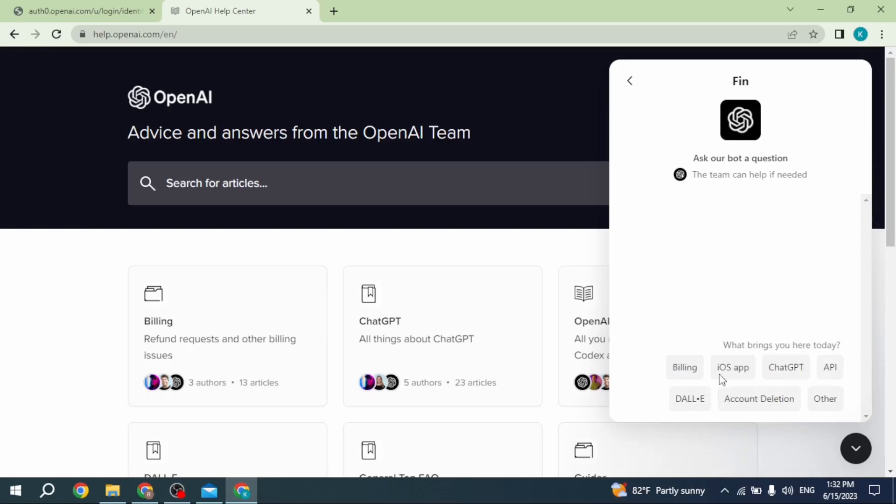
pyautogui.moveTo(817, 376)
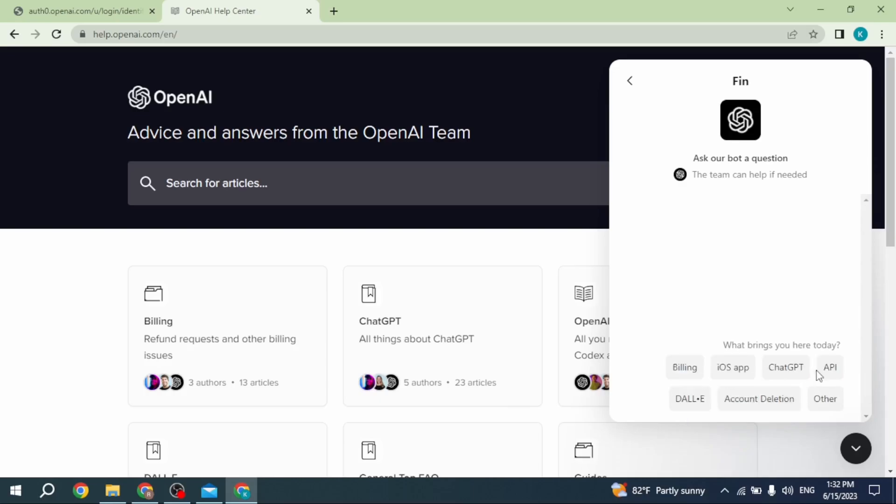
pyautogui.click(785, 366)
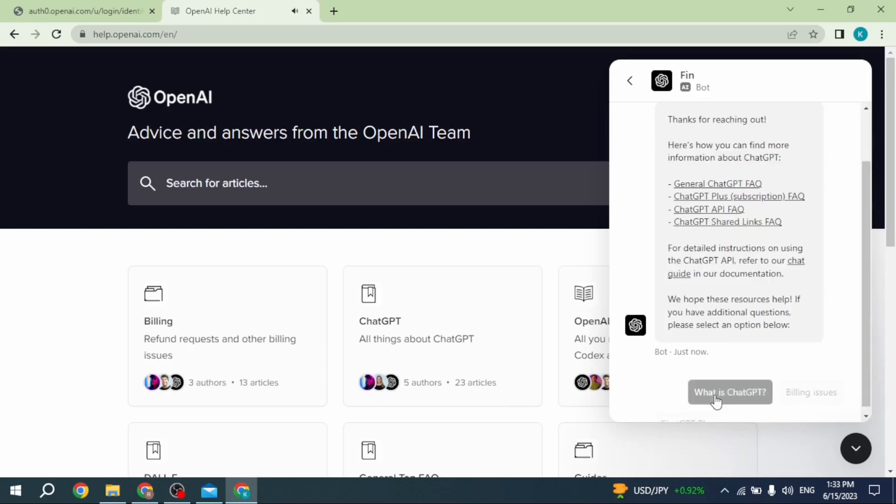
pyautogui.scroll(-3)
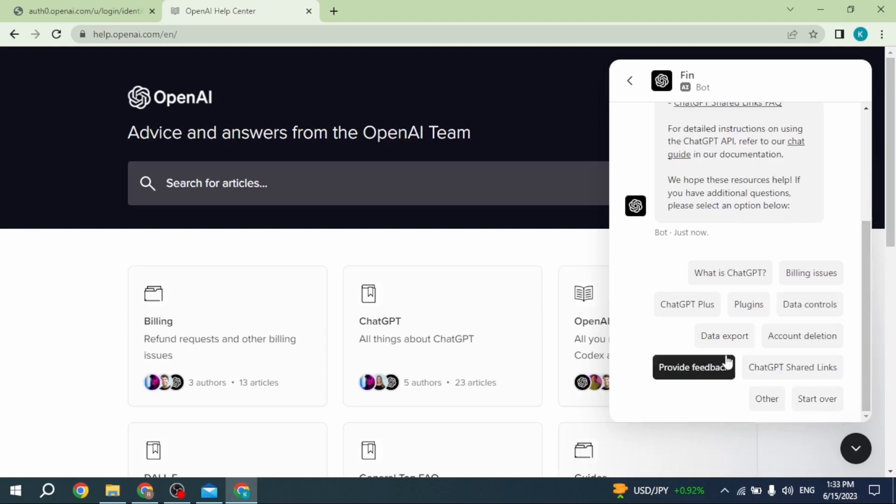
pyautogui.moveTo(677, 339)
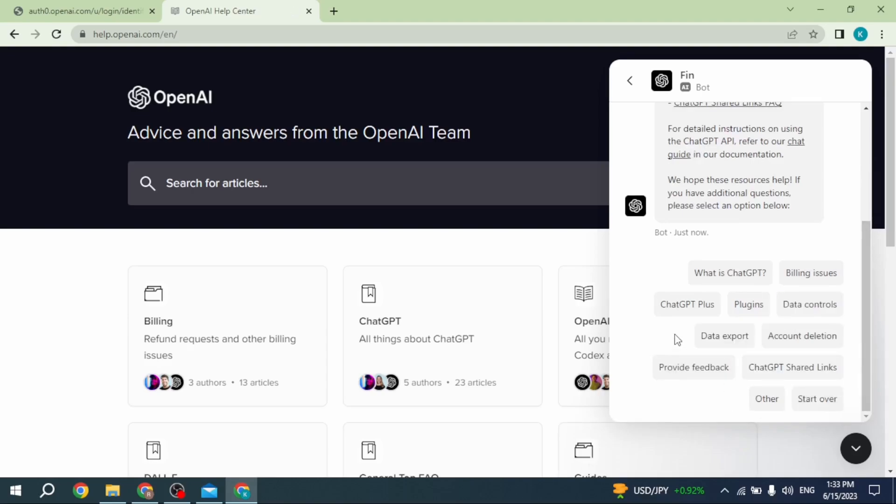